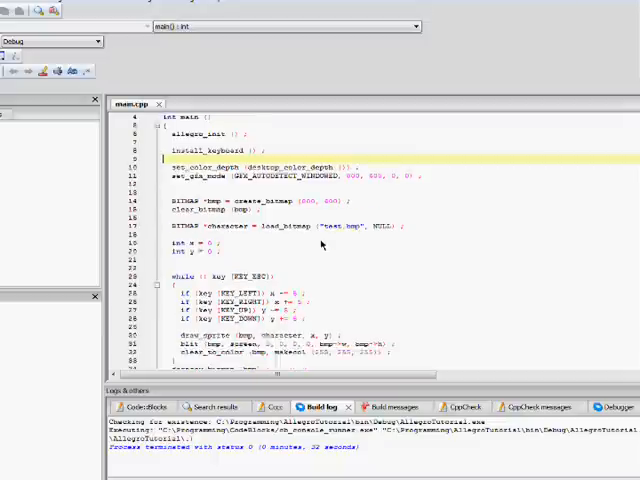
- Confirm creation of the new source file main2.cpp for the AllegroTutorial project
scroll(down, 3)
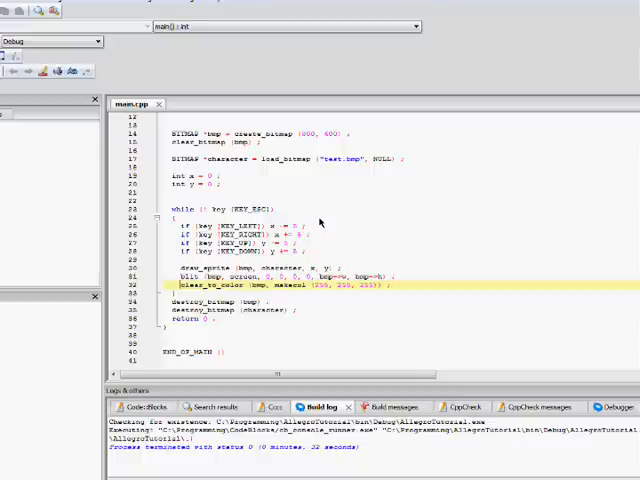
key(Return)
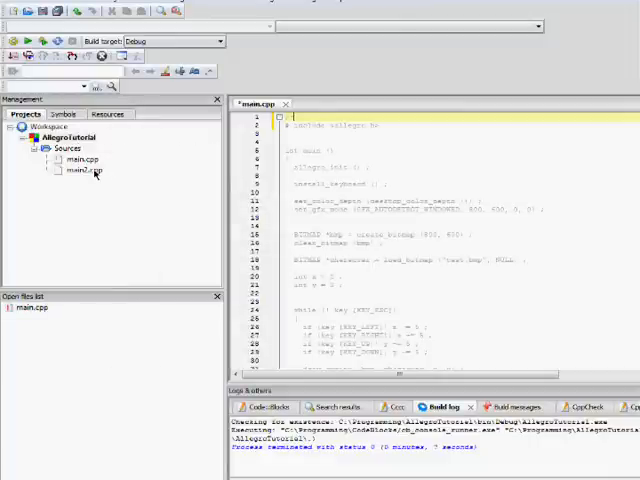
- Open main2.cpp in the editor to begin adding the timer code
click(78, 171)
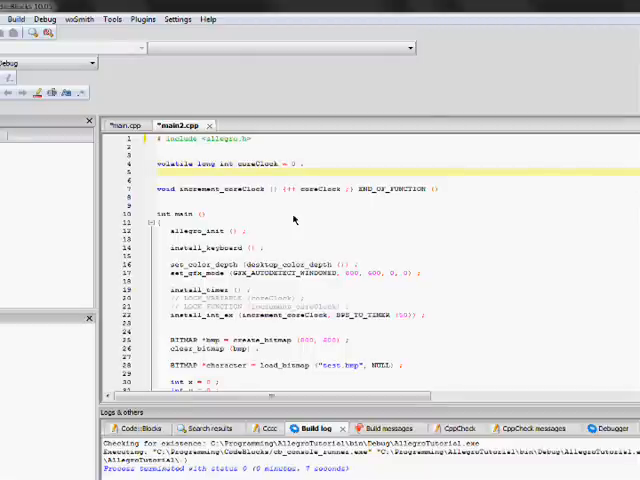
scroll(down, 3)
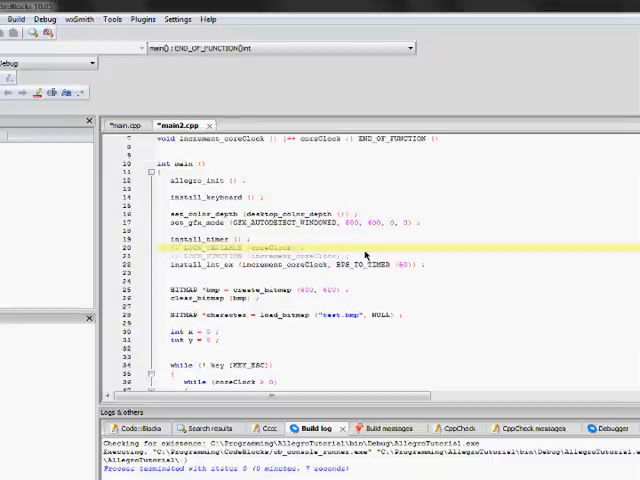
scroll(down, 3)
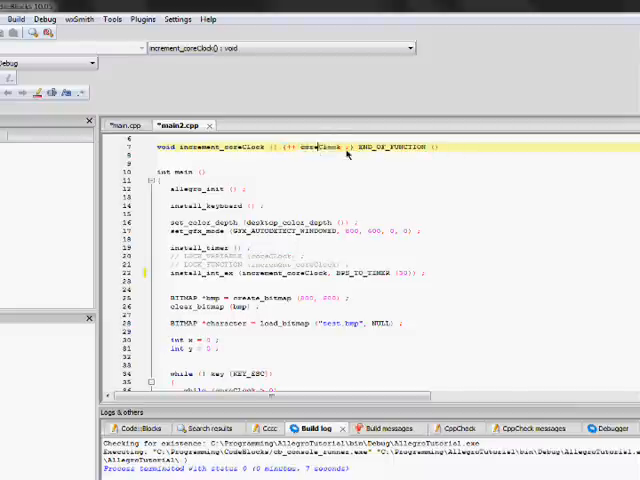
scroll(down, 3)
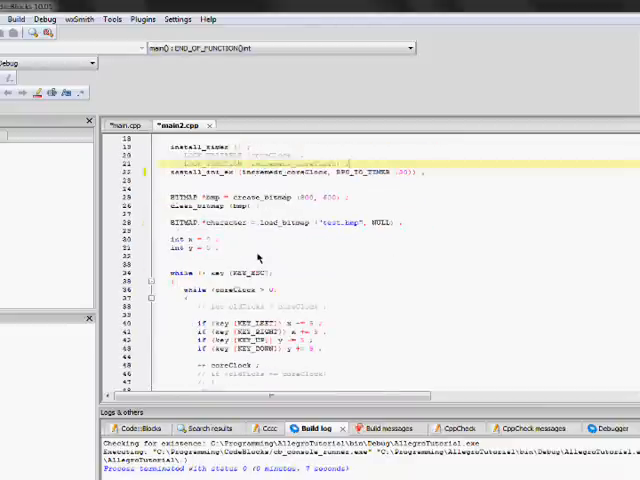
scroll(down, 3)
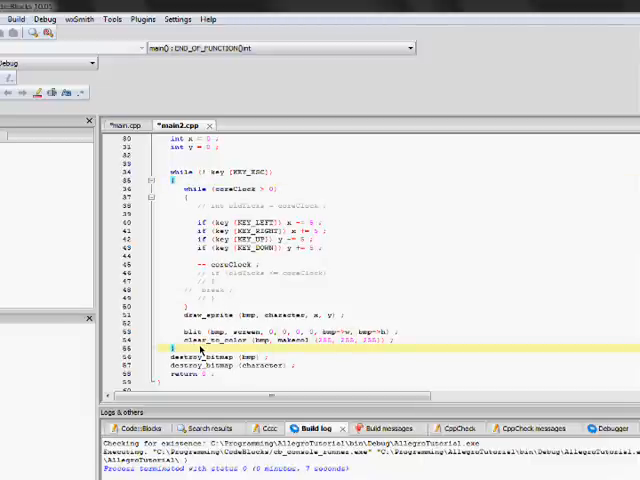
mouse_move(200, 345)
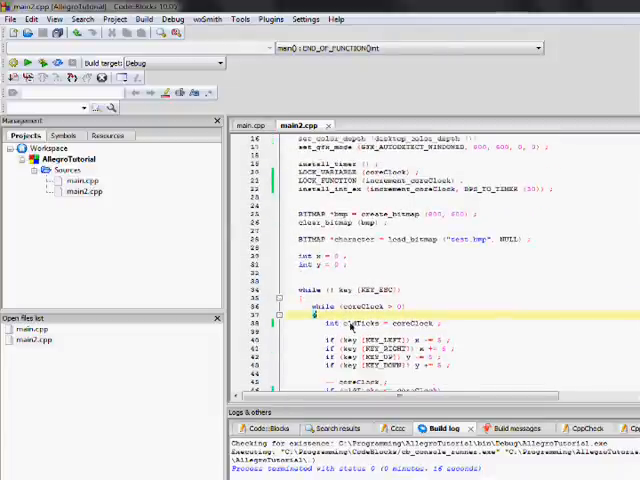
scroll(down, 3)
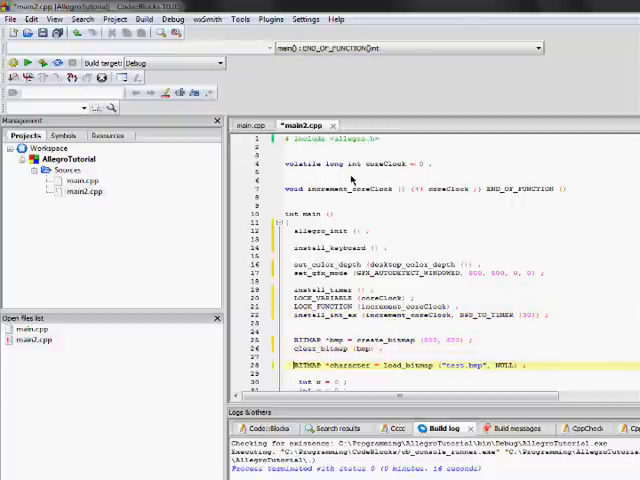
- Scroll main2.cpp down to the inner while loop below the key checks
scroll(down, 3)
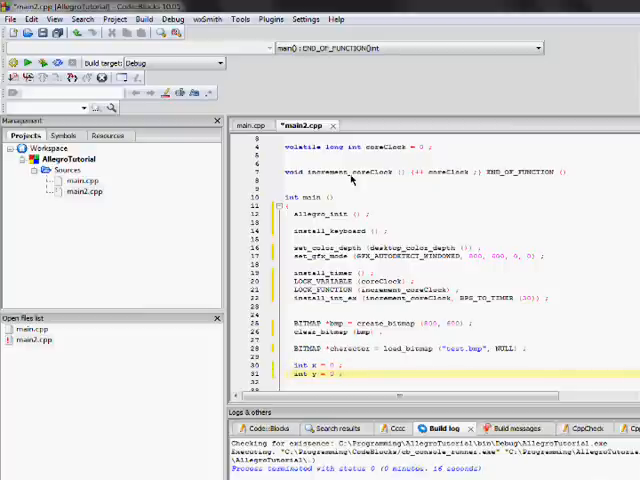
scroll(down, 3)
text(break ;)
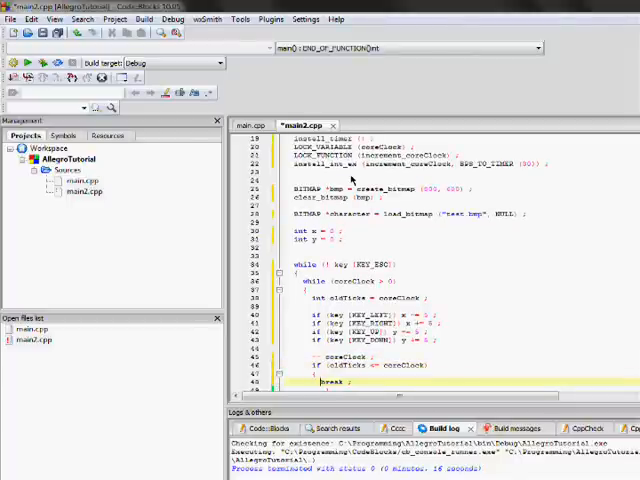
- Scroll past the inner loop to where the drawing and cleanup code goes
scroll(down, 3)
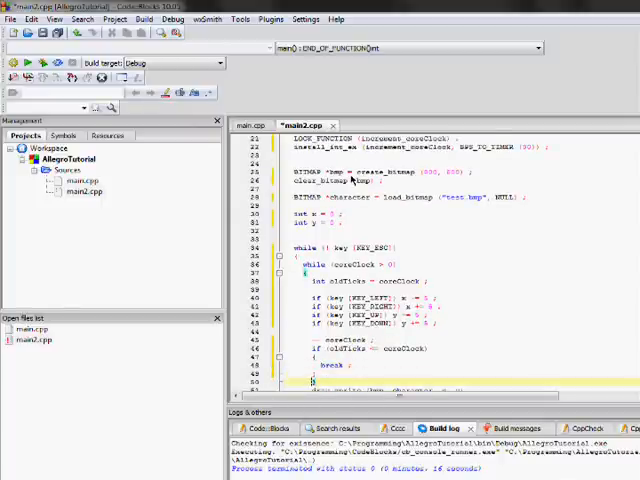
scroll(down, 3)
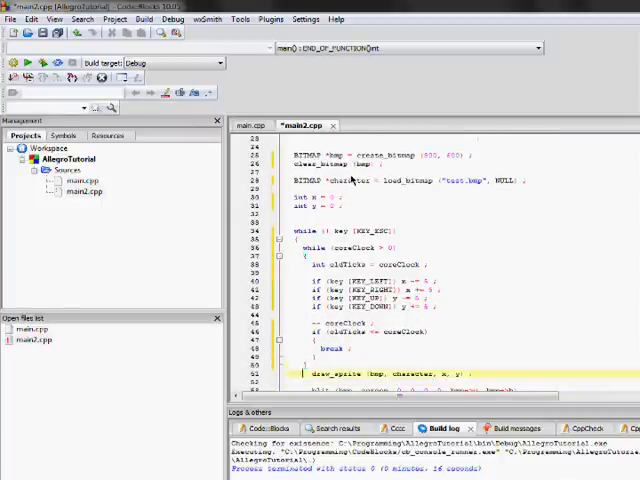
scroll(down, 3)
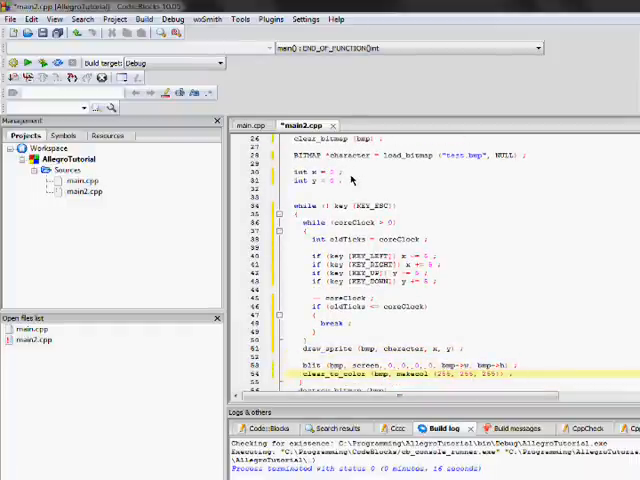
scroll(down, 3)
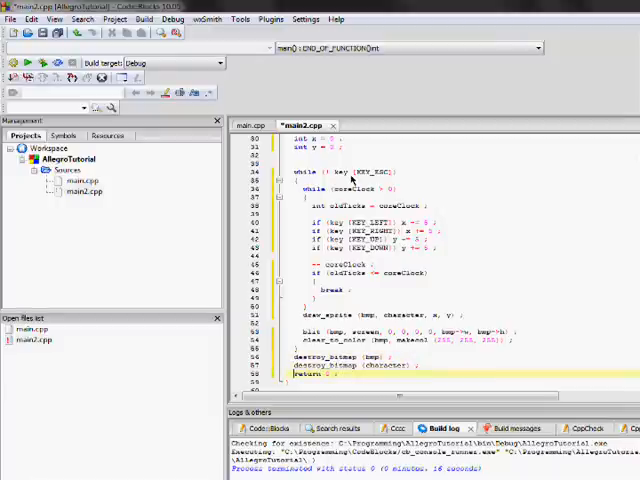
scroll(down, 3)
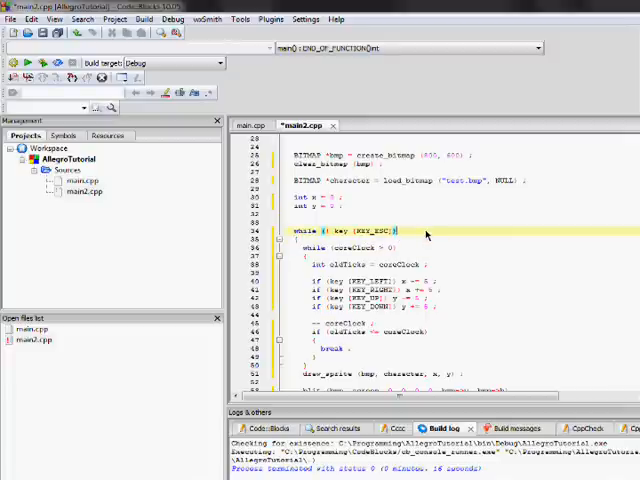
scroll(down, 3)
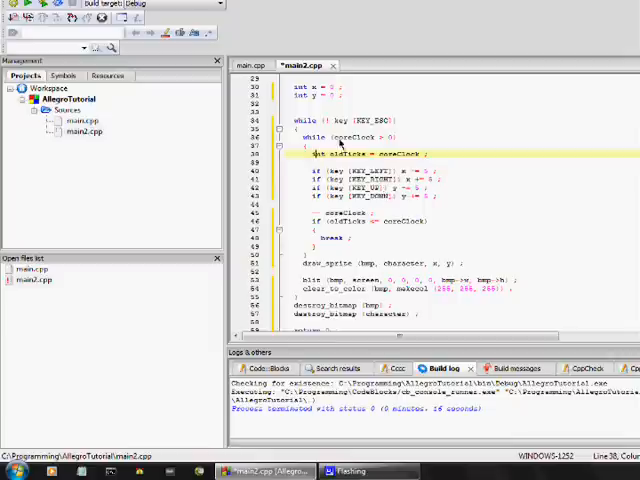
click(350, 137)
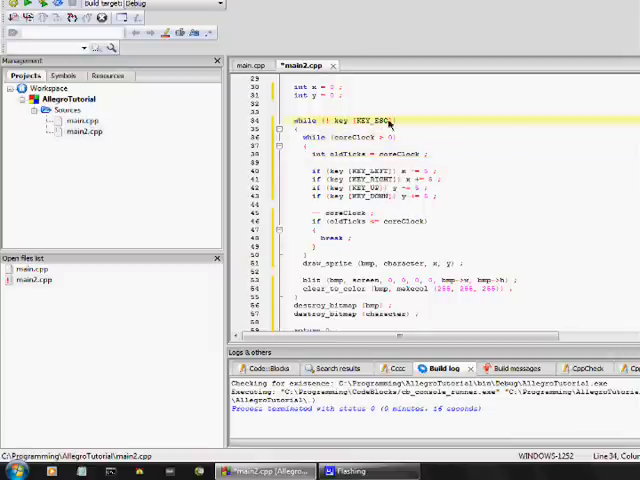
mouse_move(434, 133)
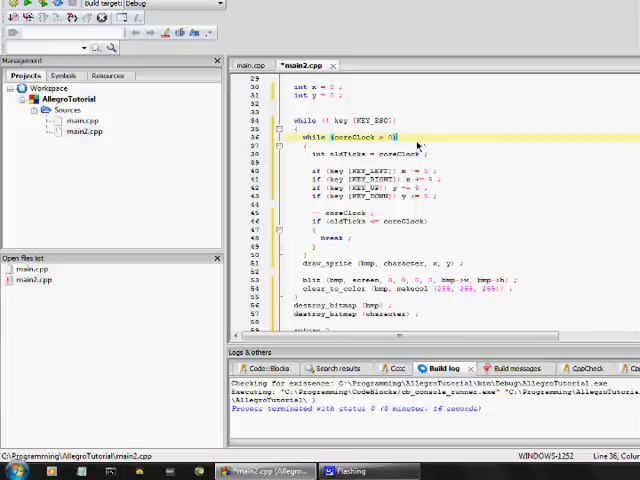
mouse_move(422, 147)
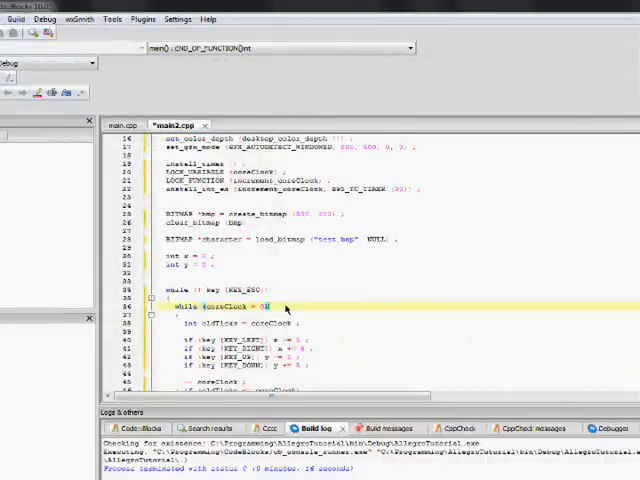
scroll(down, 3)
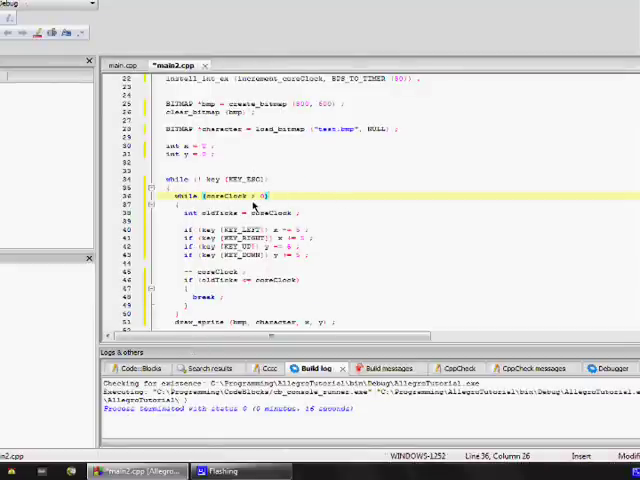
scroll(down, 3)
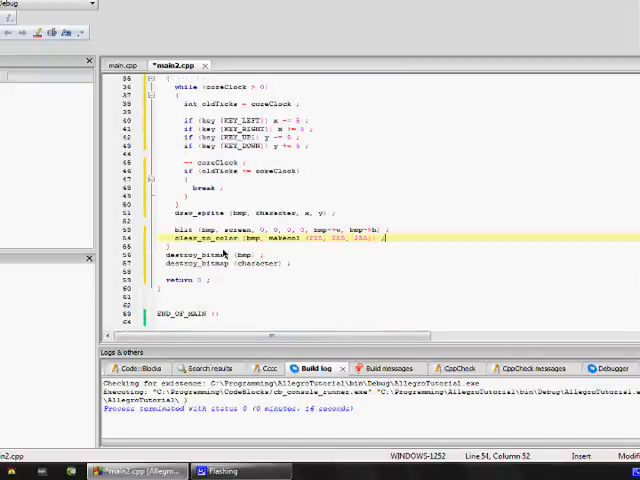
mouse_move(205, 262)
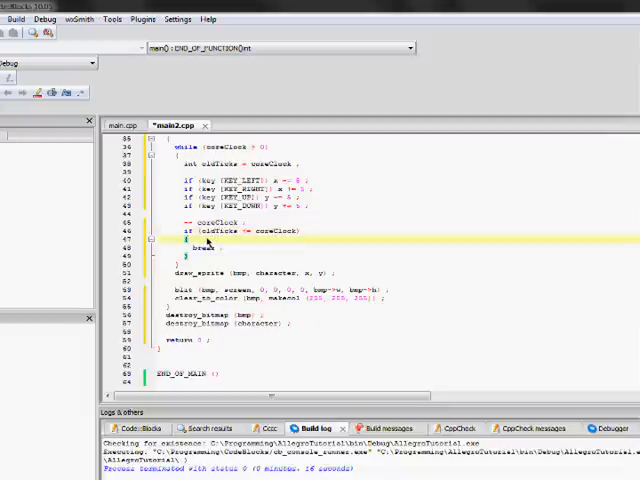
mouse_move(222, 243)
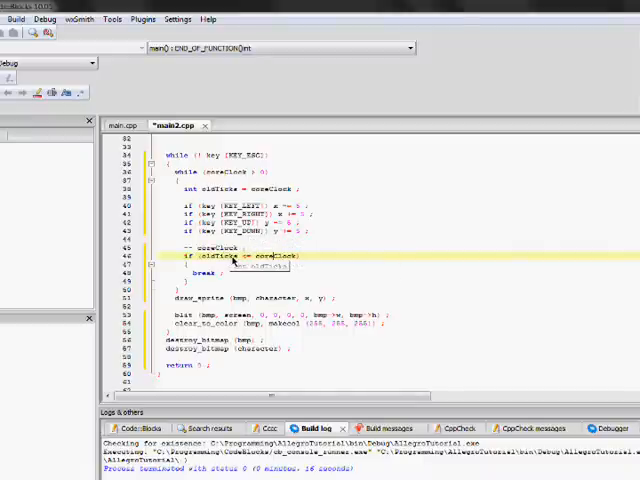
mouse_move(232, 284)
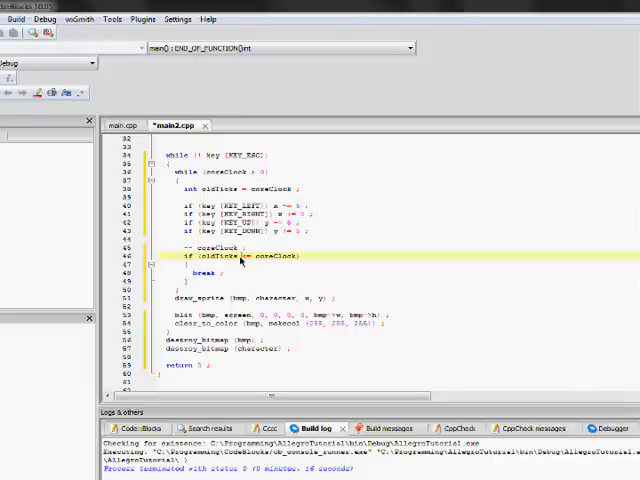
mouse_move(297, 263)
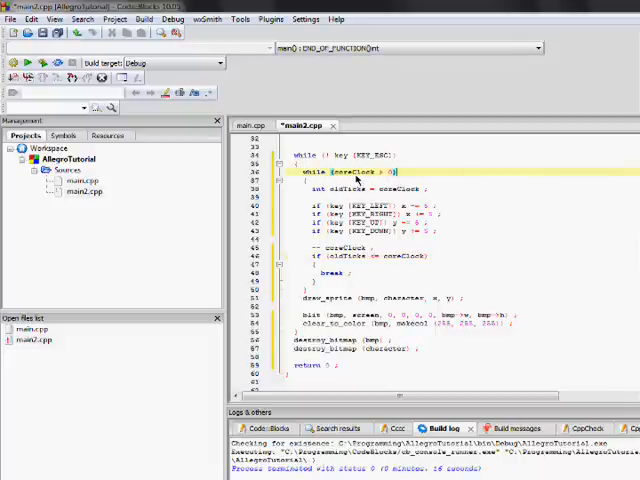
mouse_move(407, 172)
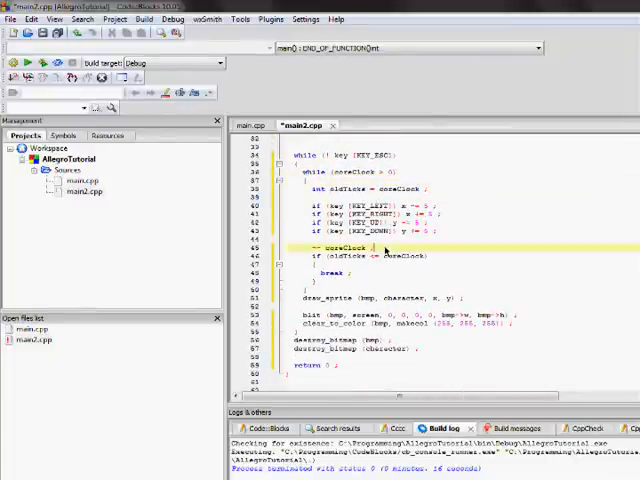
mouse_move(385, 254)
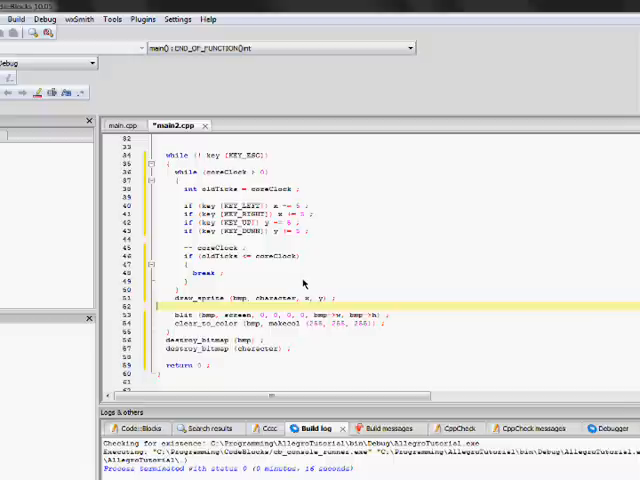
mouse_move(318, 258)
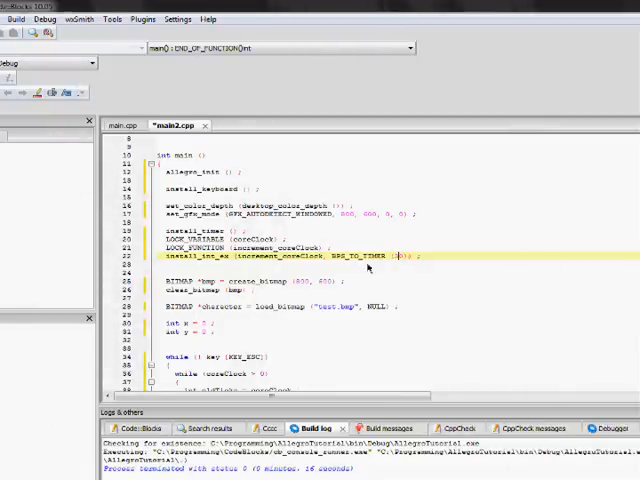
mouse_move(395, 260)
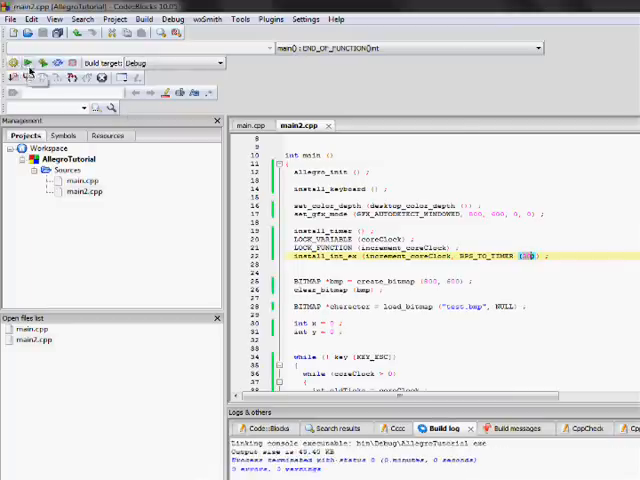
- Run the freshly built AllegroTutorial game
click(46, 62)
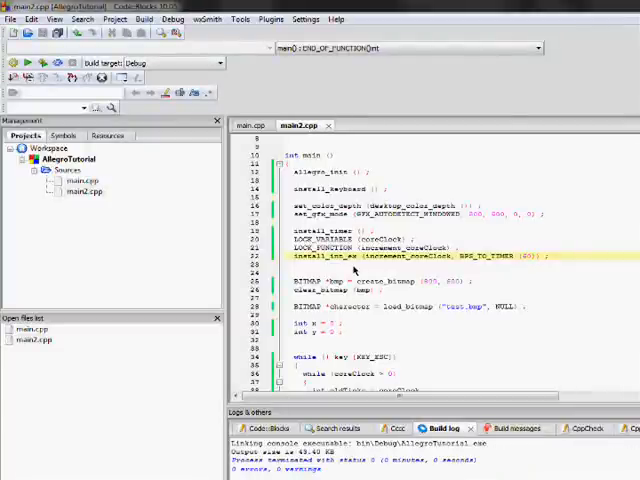
click(35, 57)
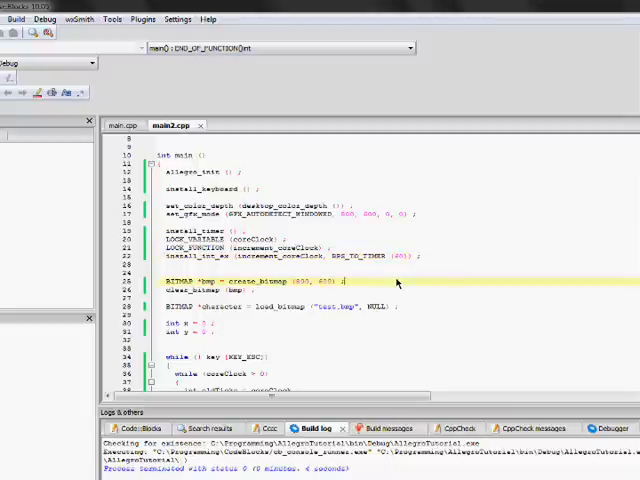
- Scroll through main2.cpp to review the timer-regulated game loop
scroll(down, 3)
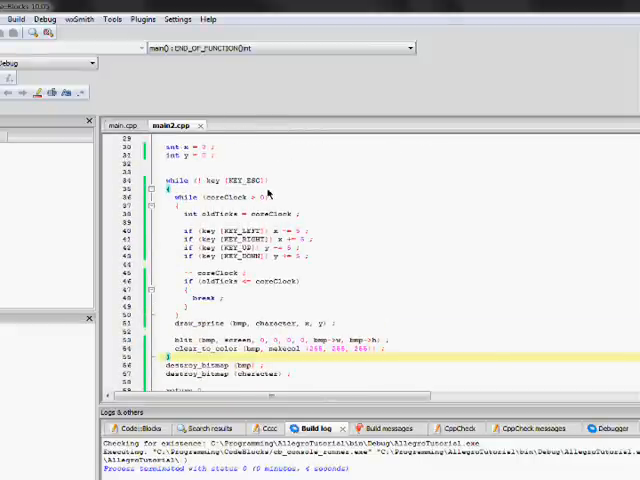
drag(200, 198, 200, 348)
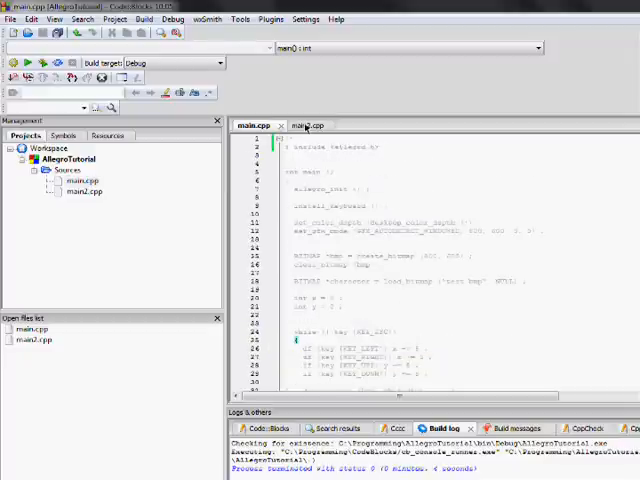
- Switch to the main2.cpp tab and scroll up toward the coreClock declaration
click(303, 124)
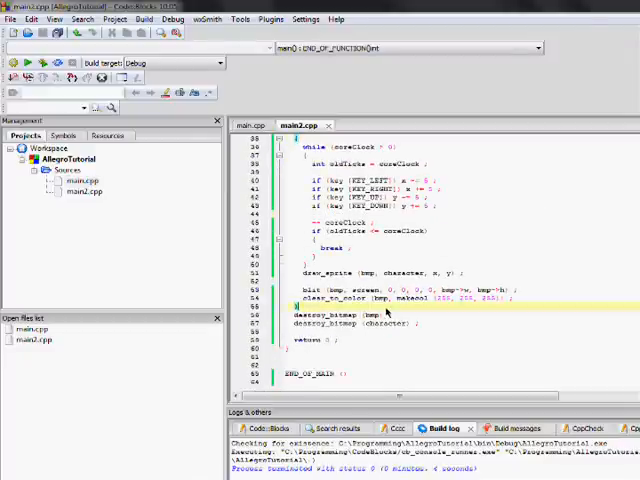
scroll(up, 3)
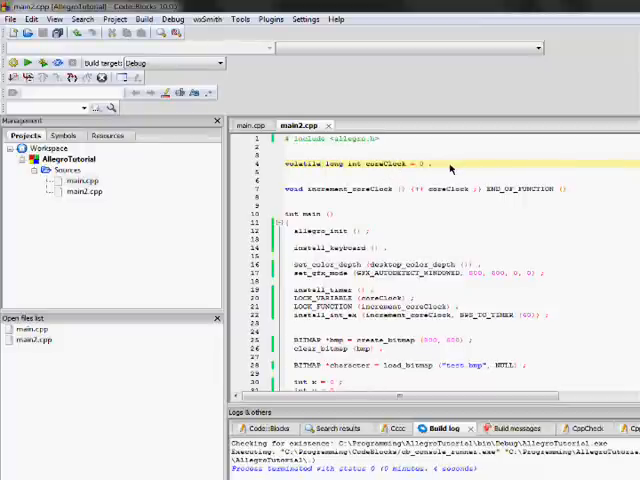
mouse_move(318, 162)
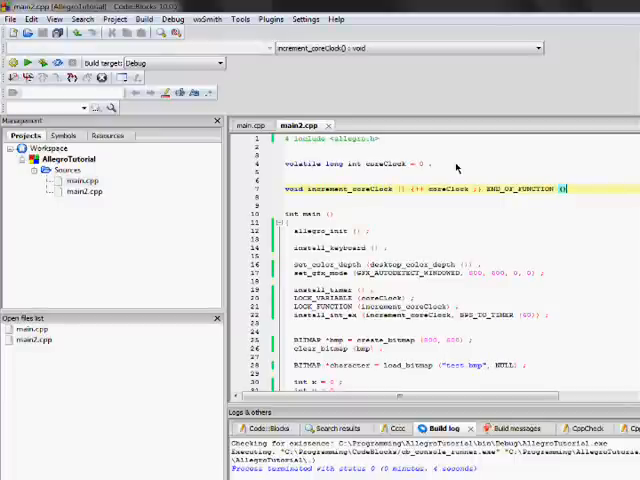
- Scroll down slightly in main2.cpp past the increment_coreClock function
scroll(down, 3)
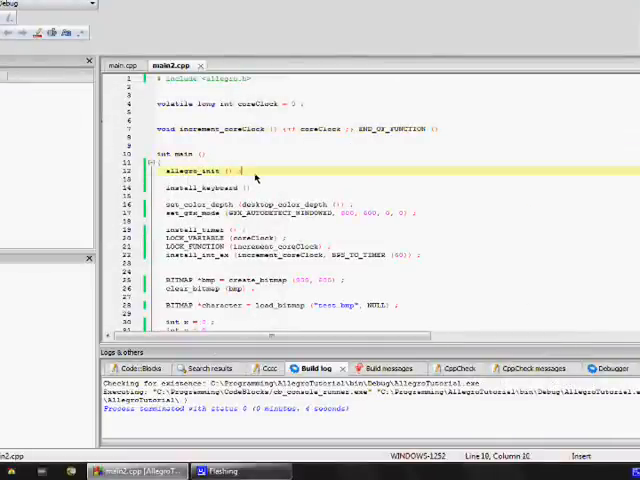
scroll(down, 3)
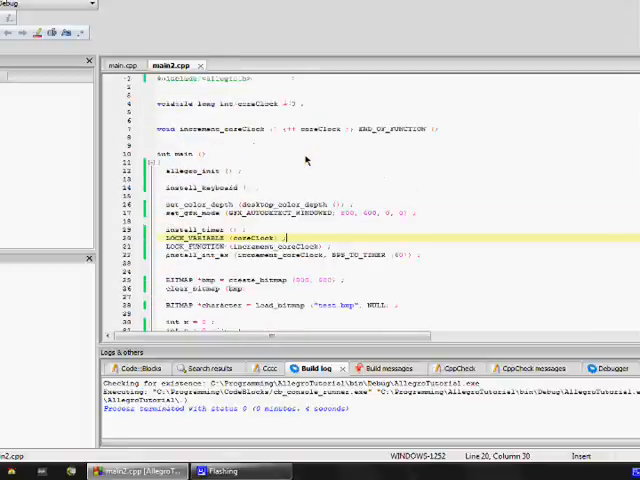
scroll(down, 3)
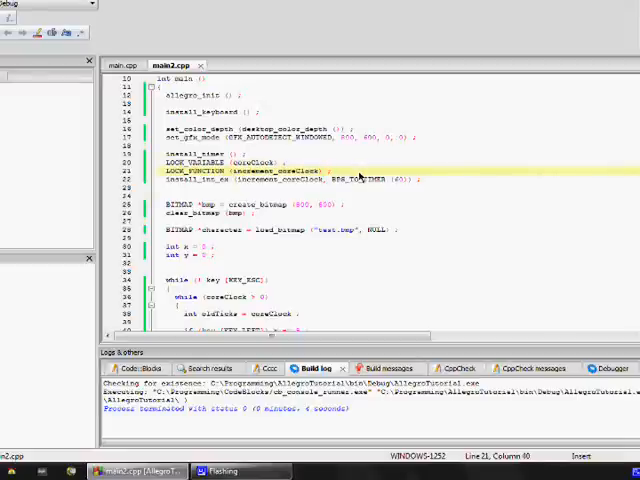
mouse_move(417, 182)
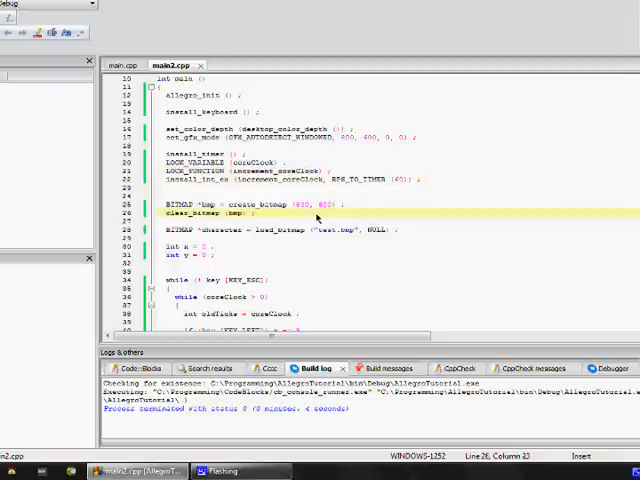
scroll(down, 3)
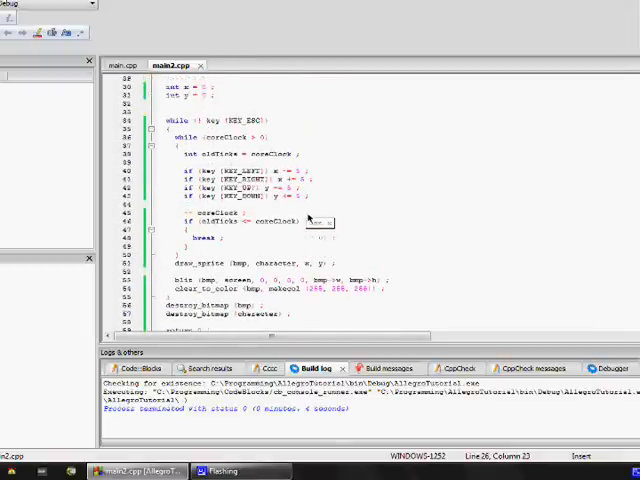
scroll(up, 3)
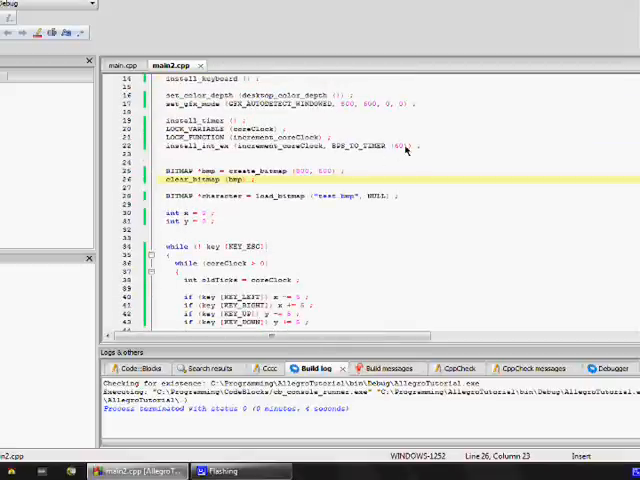
scroll(down, 3)
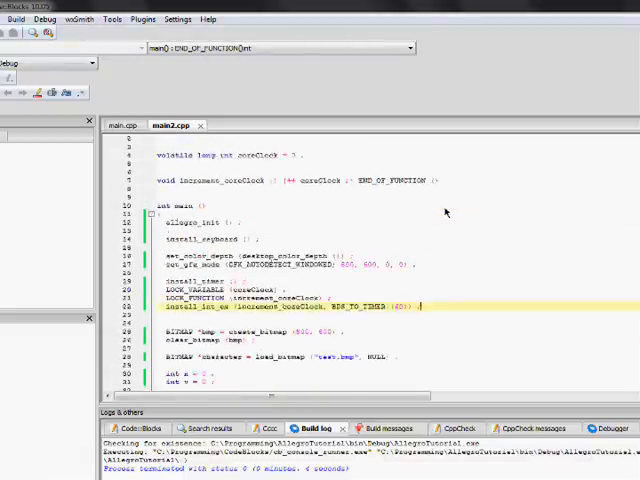
scroll(down, 3)
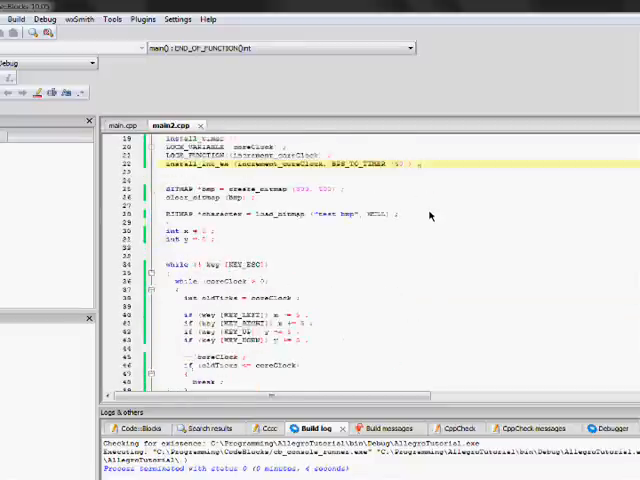
scroll(up, 3)
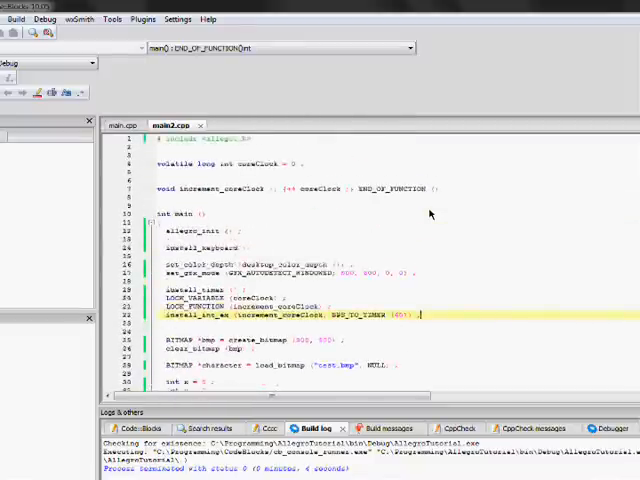